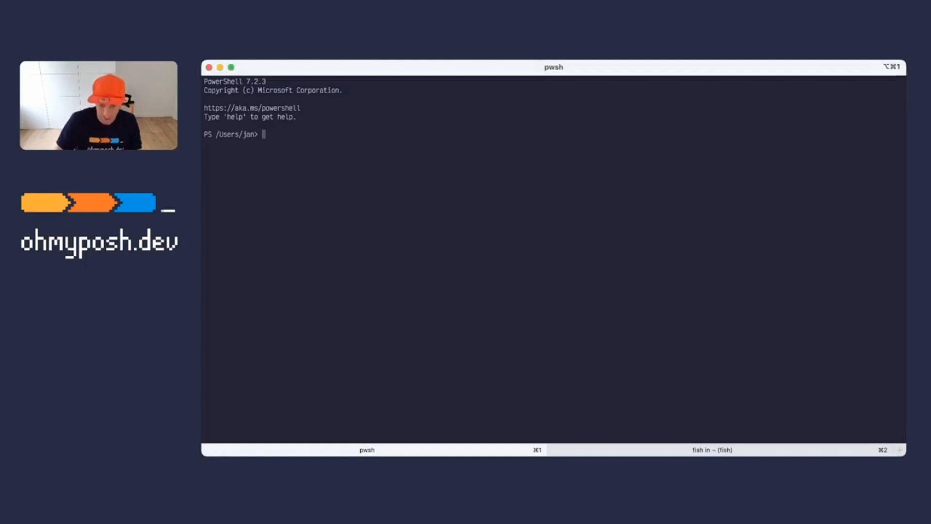
# Step: List the home directory contents with ls in the PowerShell session
pyautogui.write('ls')
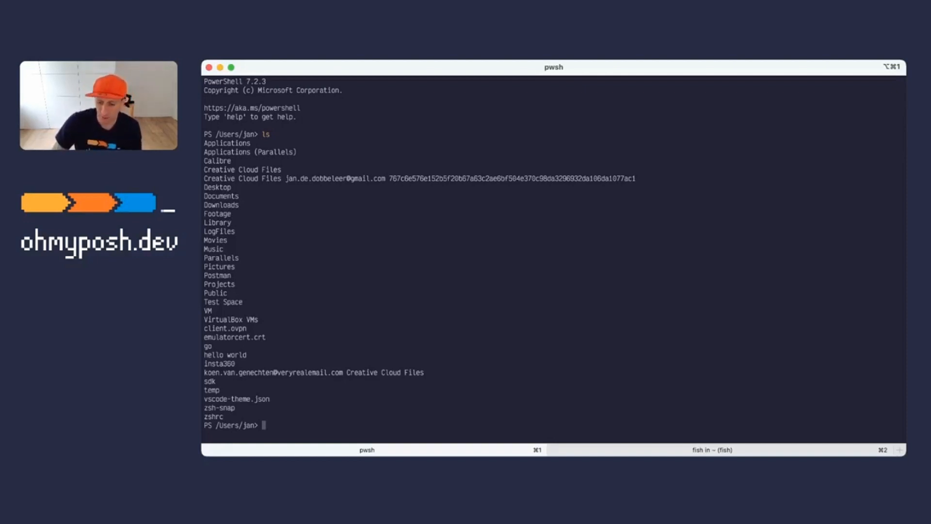
# Step: Switch to the fish session to show the Oh My Posh prompt in bash and zsh
pyautogui.click(710, 449)
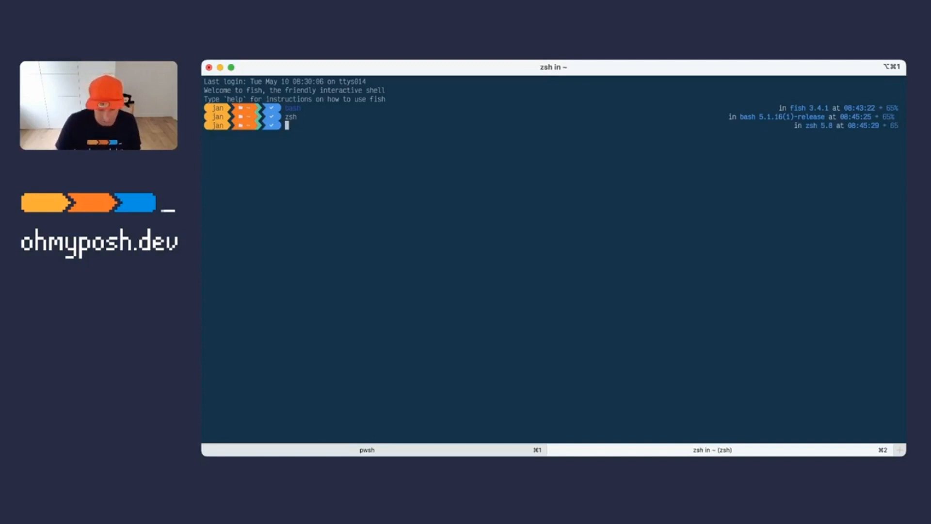
# Step: Launch PowerShell with pwsh before moving to the ohmyposh.dev homepage
pyautogui.write('pwsh')
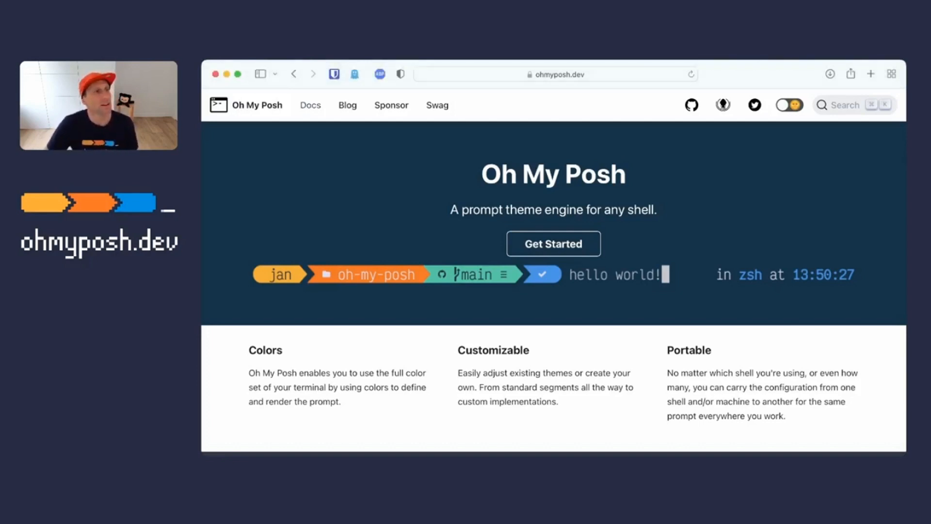
# Step: Navigate the Oh My Posh docs to the Strava segment page
pyautogui.click(309, 104)
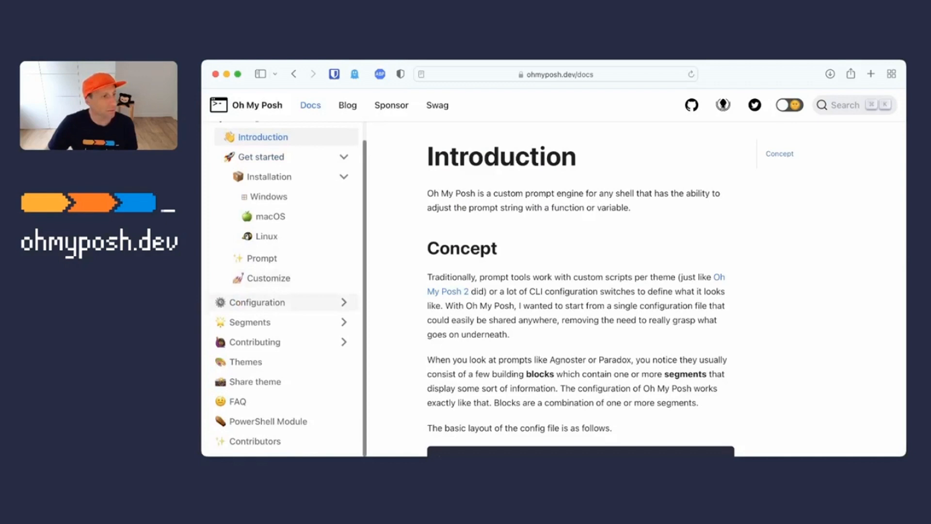
pyautogui.scroll(-3)
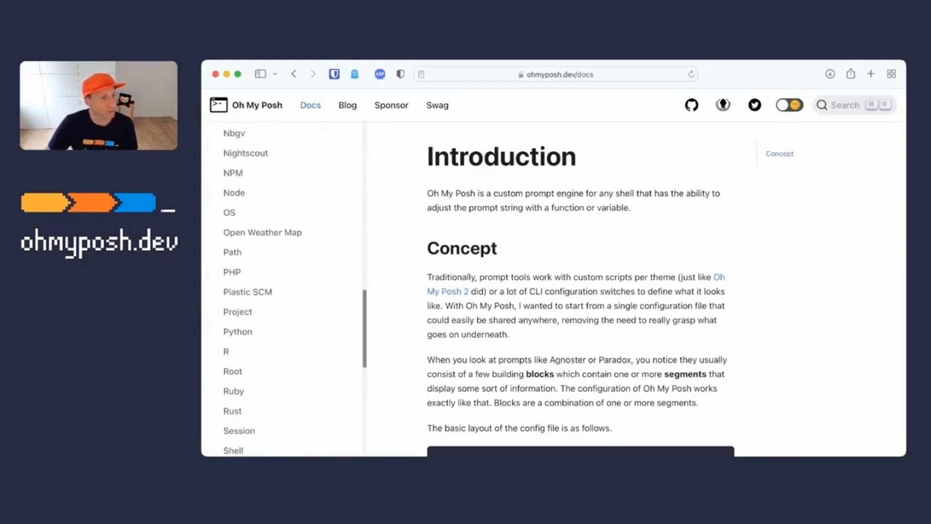
pyautogui.scroll(-3)
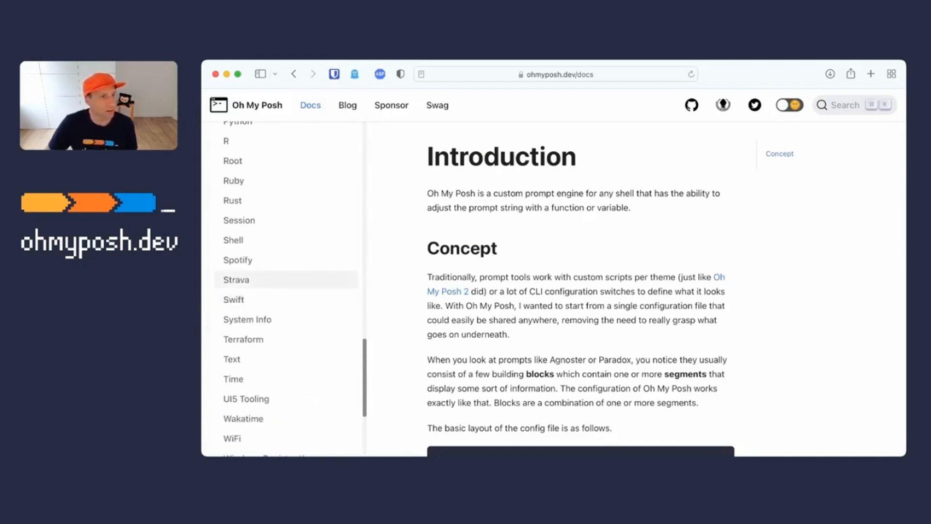
pyautogui.click(235, 279)
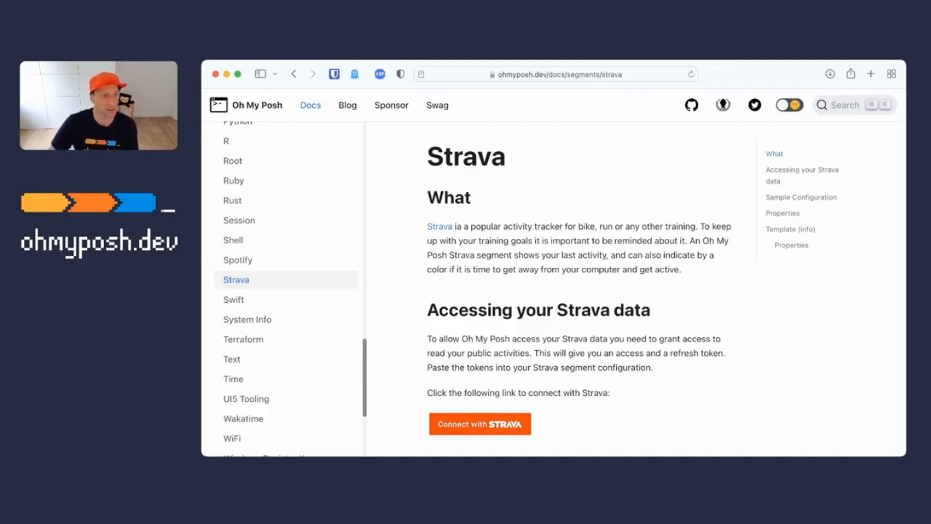
# Step: Connect and authorize Oh My Posh to read Strava activities, then return to the Strava docs
pyautogui.click(479, 423)
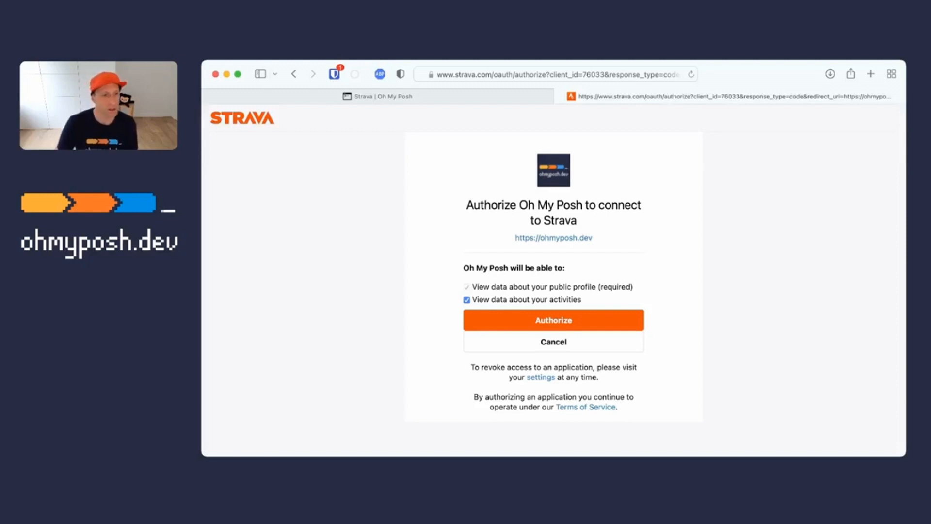
pyautogui.click(552, 319)
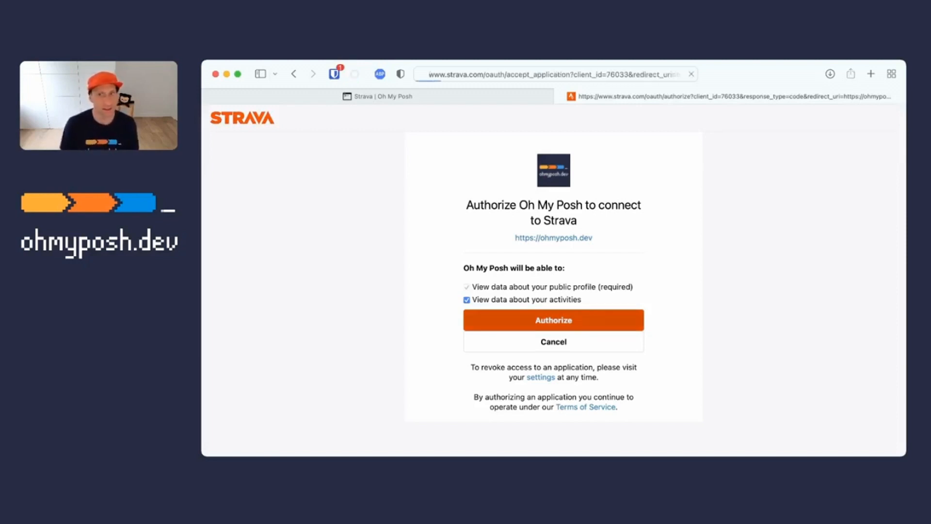
pyautogui.click(551, 319)
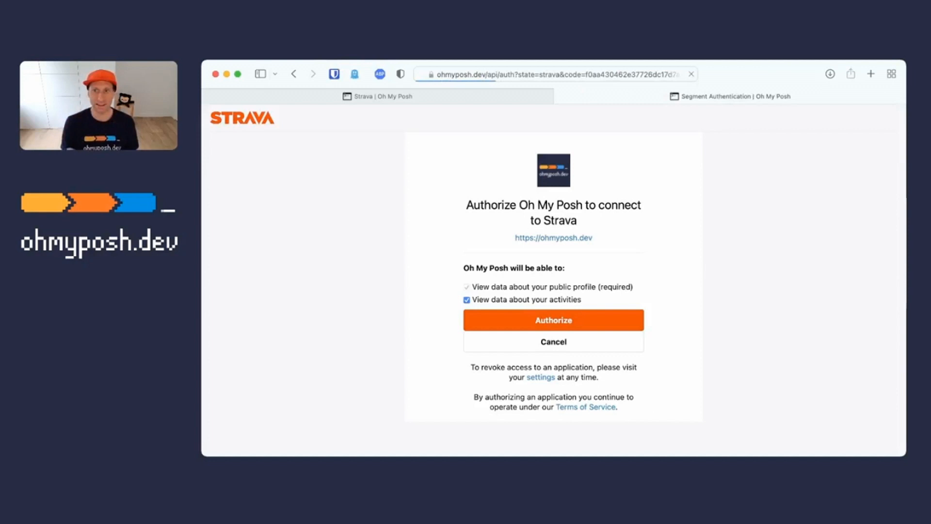
pyautogui.click(552, 319)
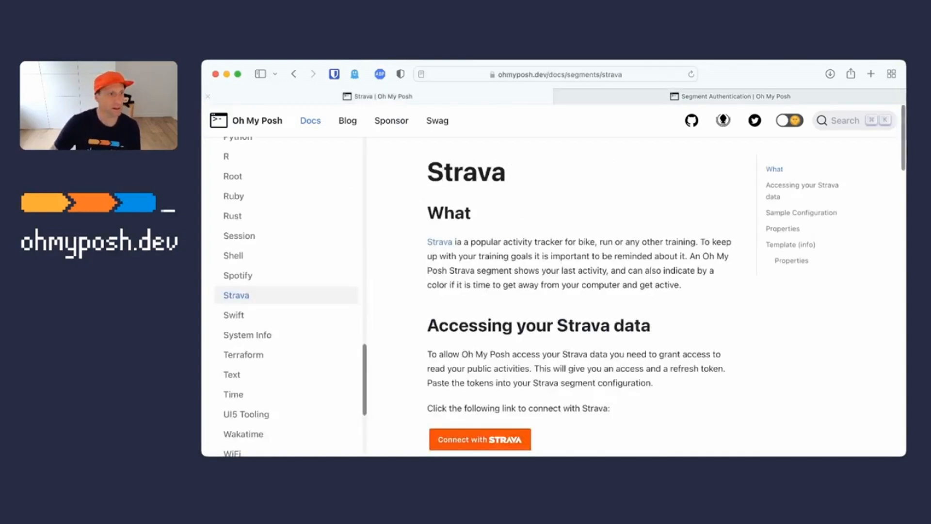
# Step: Scroll down to review the Strava sample configuration
pyautogui.scroll(-3)
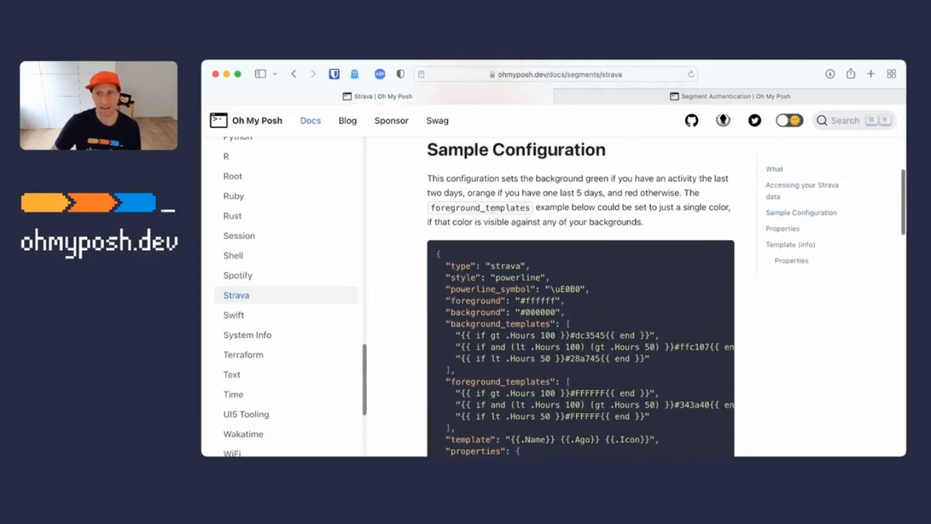
pyautogui.scroll(-3)
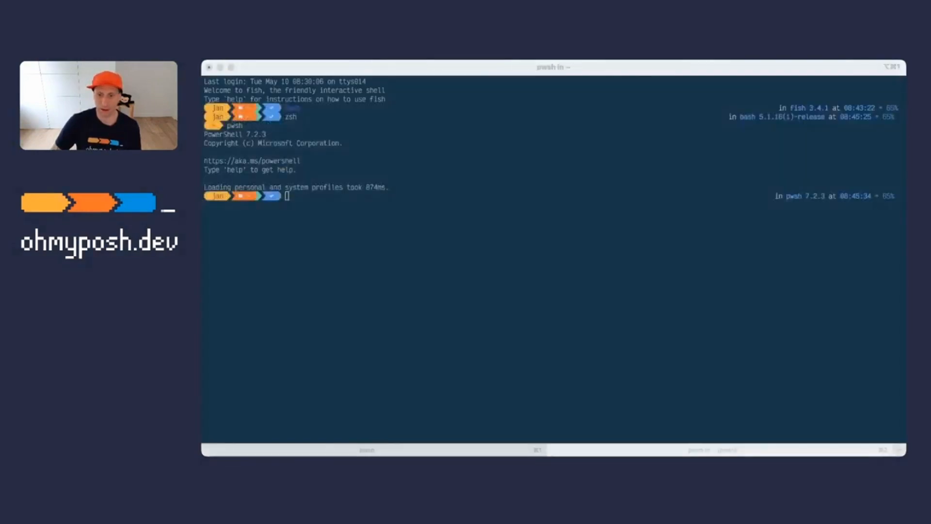
# Step: Exit back to fish and open the theme config with code $POSH_THEME
pyautogui.write('exit')
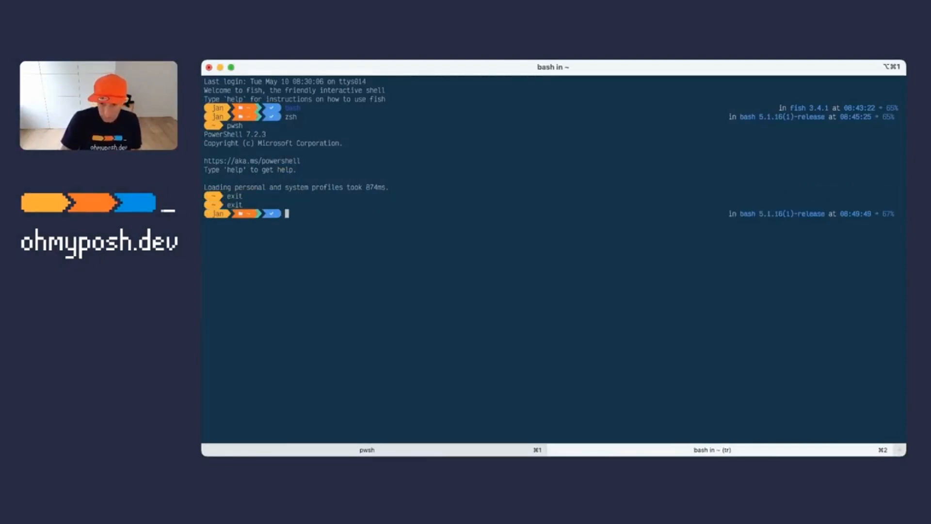
pyautogui.write('exit')
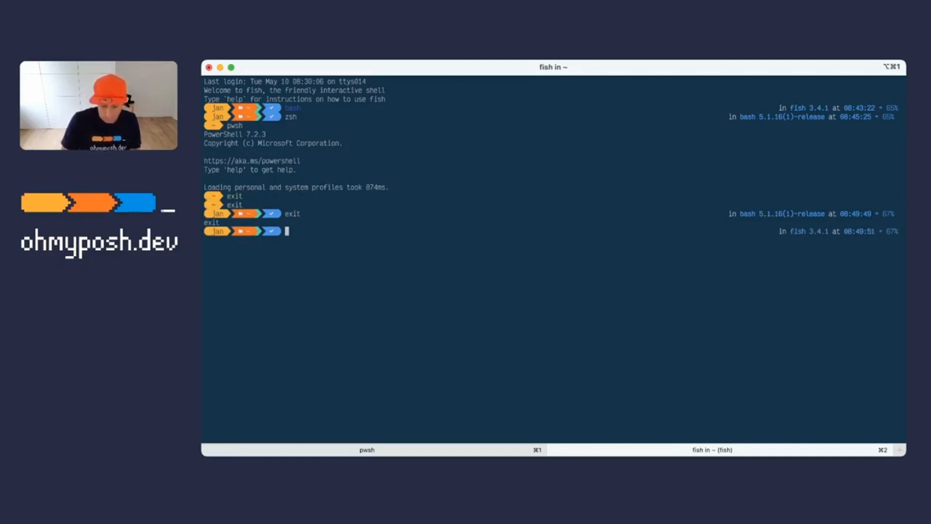
pyautogui.write('POSH_THEME')
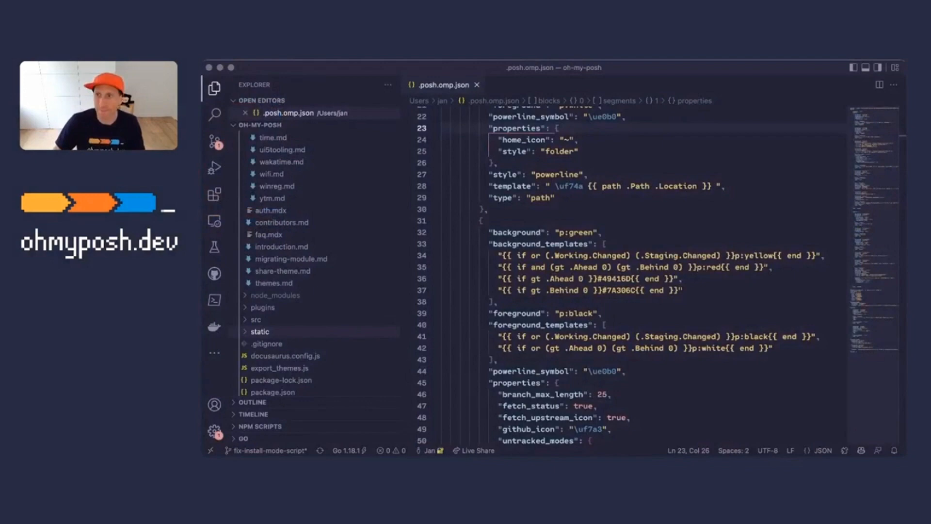
pyautogui.scroll(-3)
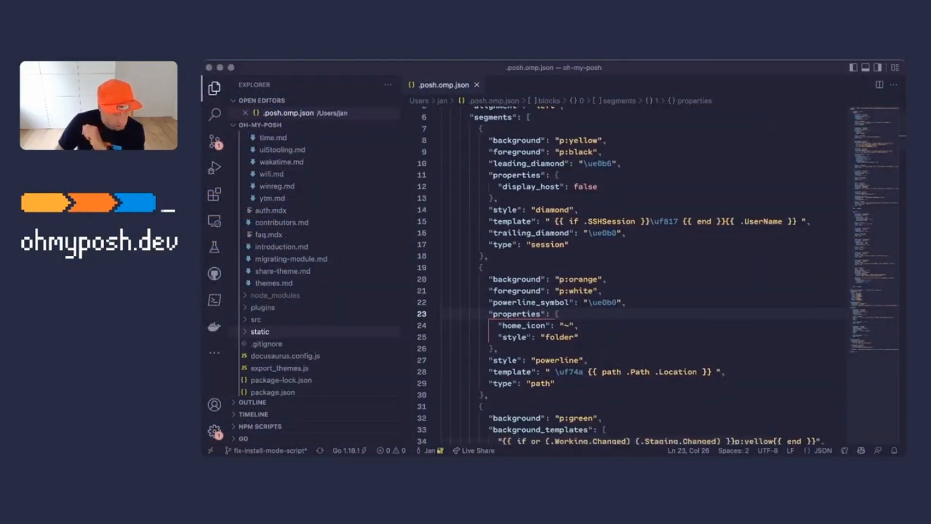
pyautogui.scroll(-3)
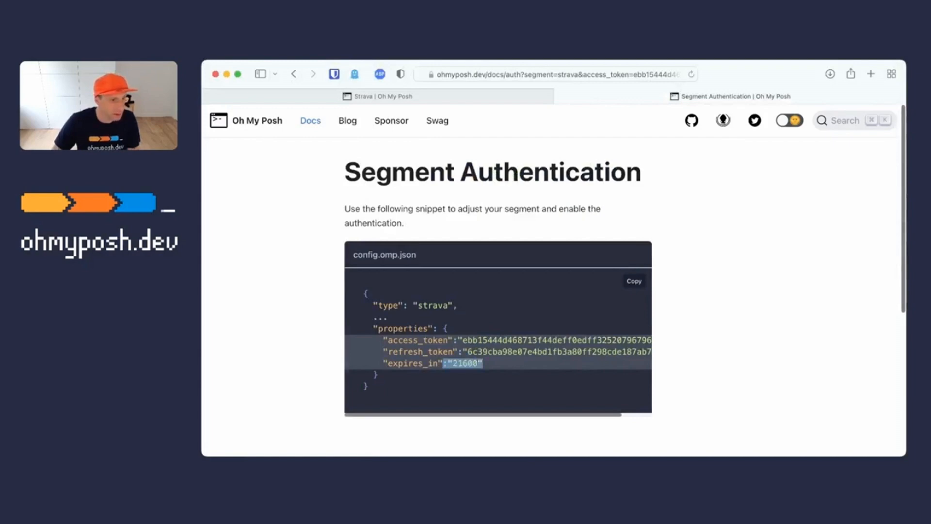
# Step: Select and copy the access_token, refresh_token and expires_in lines from the authentication snippet
pyautogui.moveTo(481, 362); pyautogui.dragTo(386, 341)
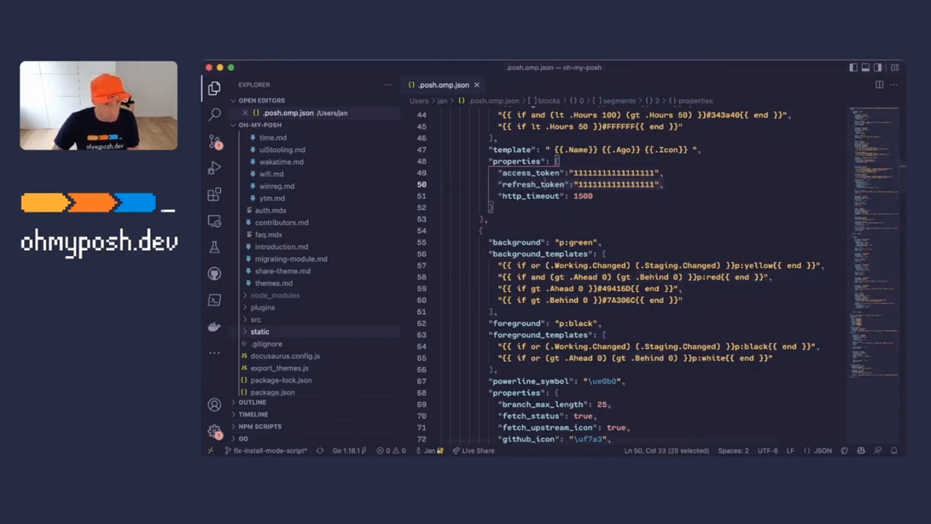
# Step: Replace the Strava placeholder tokens with the authenticated tokens and "expires_in":"21600"
pyautogui.write('"expires_in":"21600"')
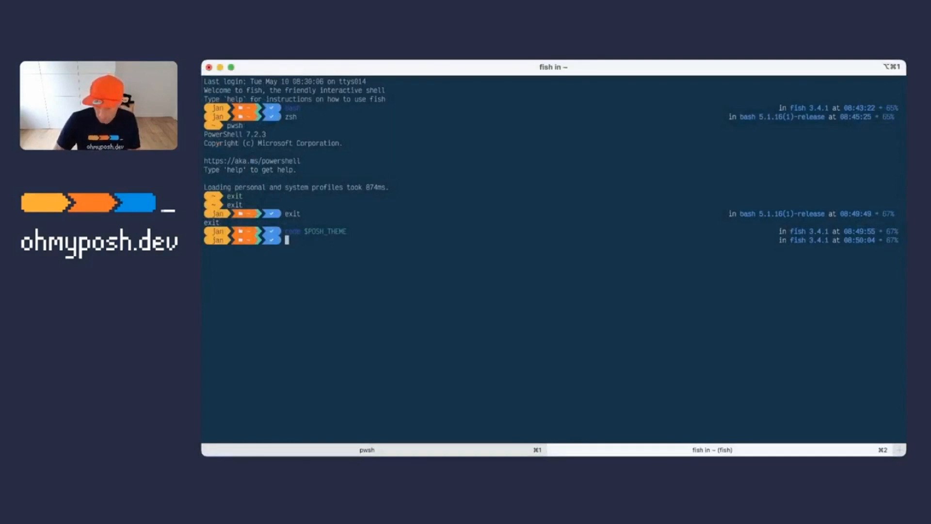
# Step: Discard the mistyped command and run oh-my-posh cache clear in fish
pyautogui.write('push')
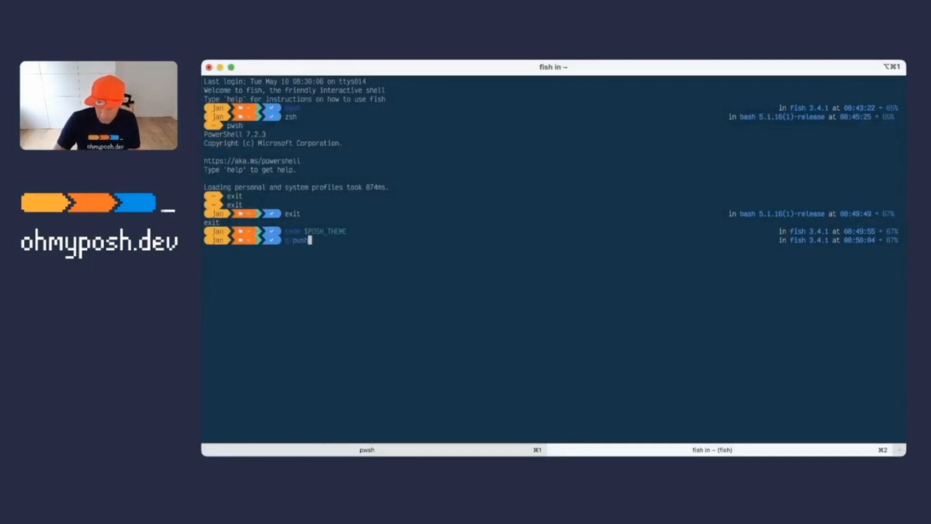
pyautogui.press('ctrl+u')
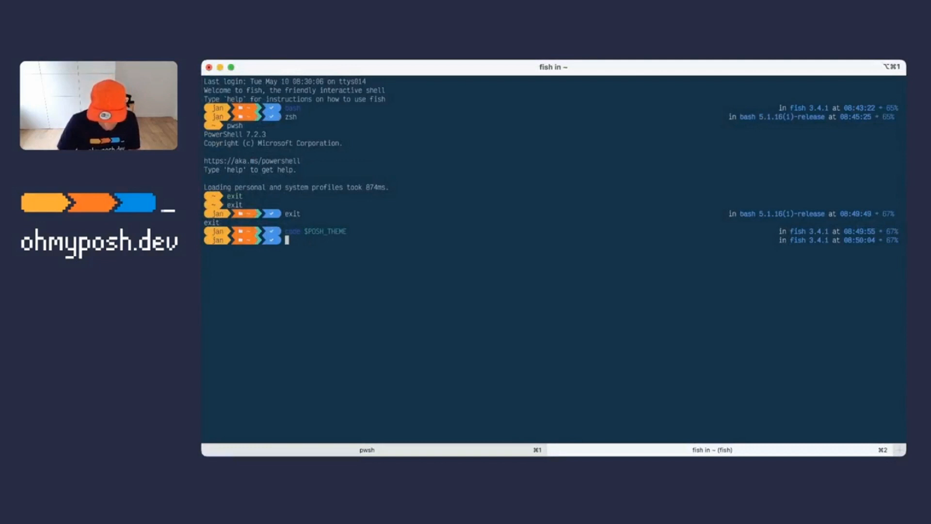
pyautogui.write('oh-my-posh cache clear')
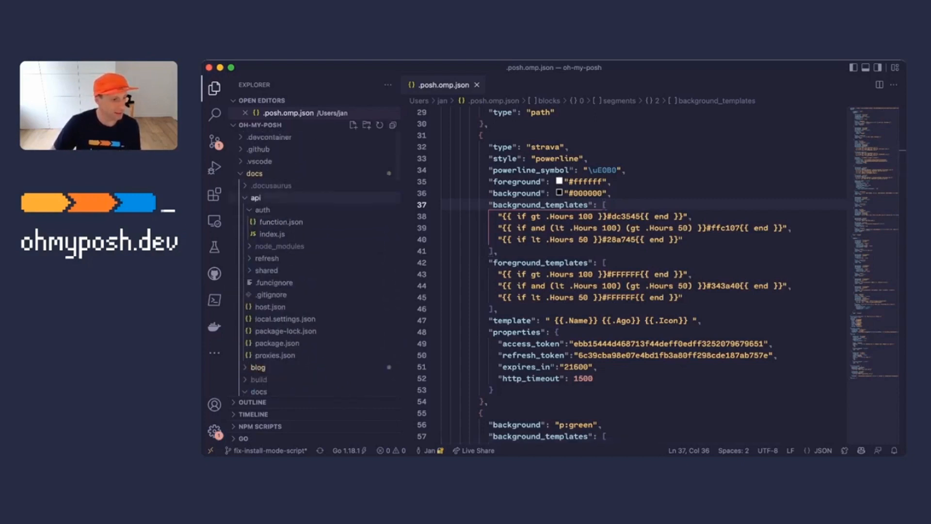
# Step: Collapse the docs pages folder and reopen the api folder to browse its contents in the Explorer
pyautogui.click(255, 197)
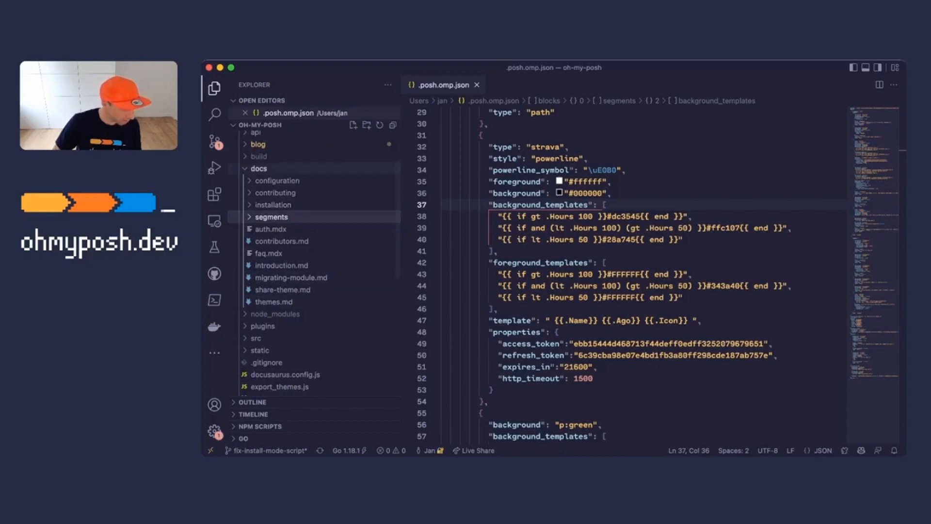
pyautogui.click(254, 168)
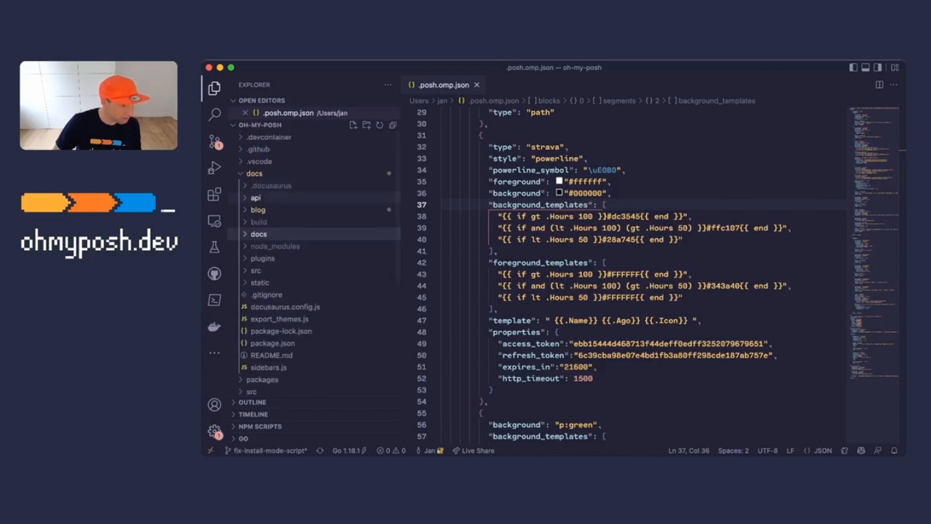
pyautogui.click(255, 197)
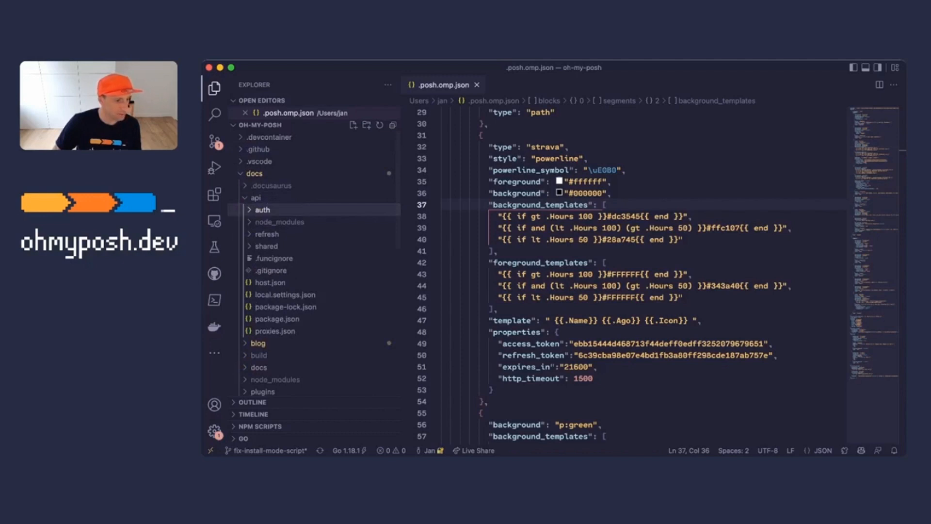